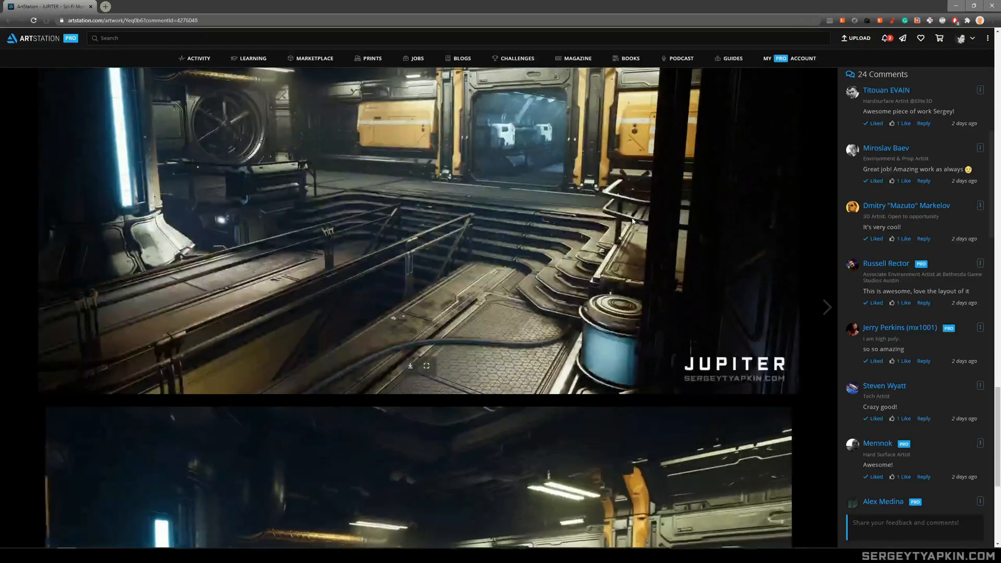
Scroll down the ArtStation JUPITER page to the corridor-with-door render
scroll(down, 3)
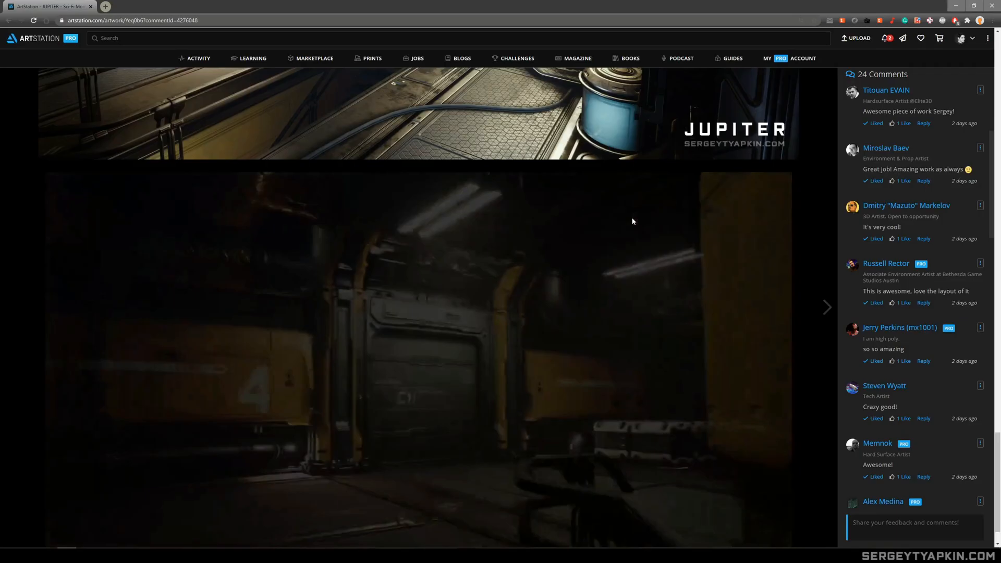
scroll(down, 3)
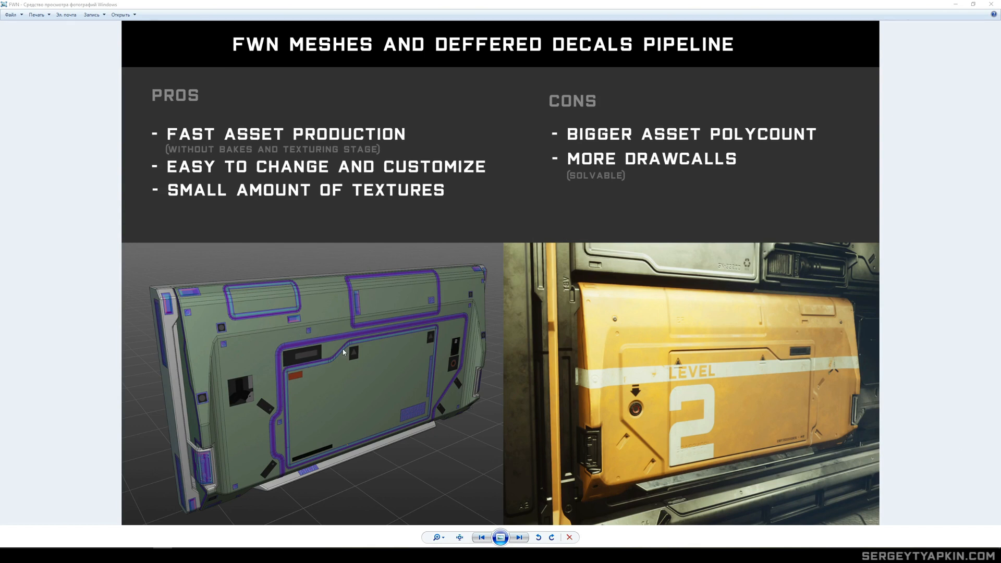
mouse_move(323, 355)
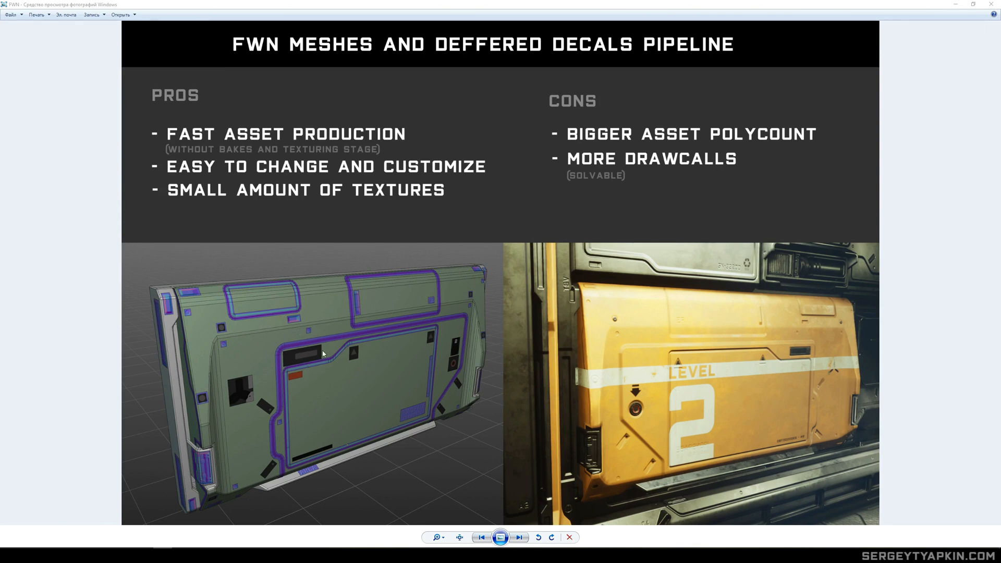
mouse_move(350, 372)
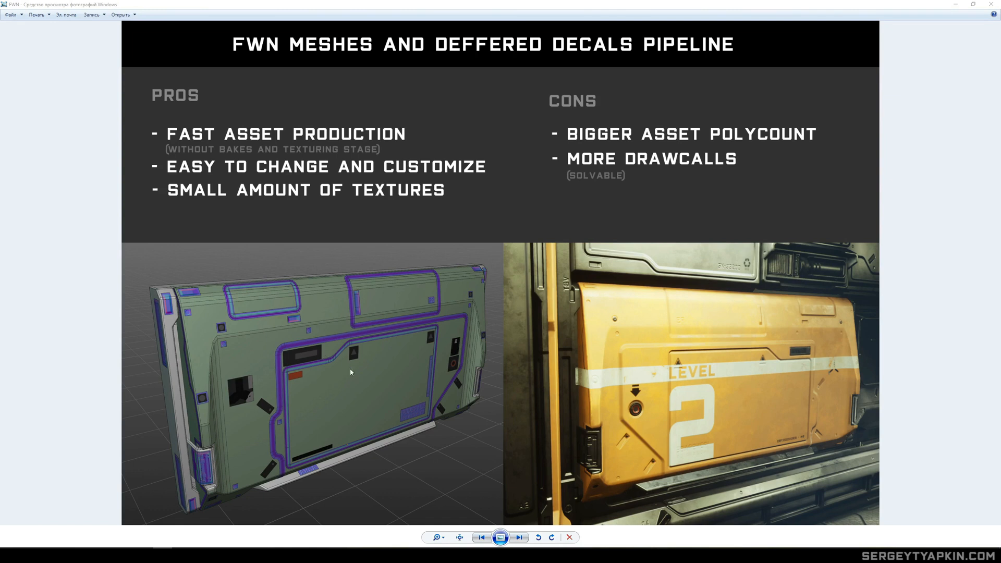
mouse_move(249, 208)
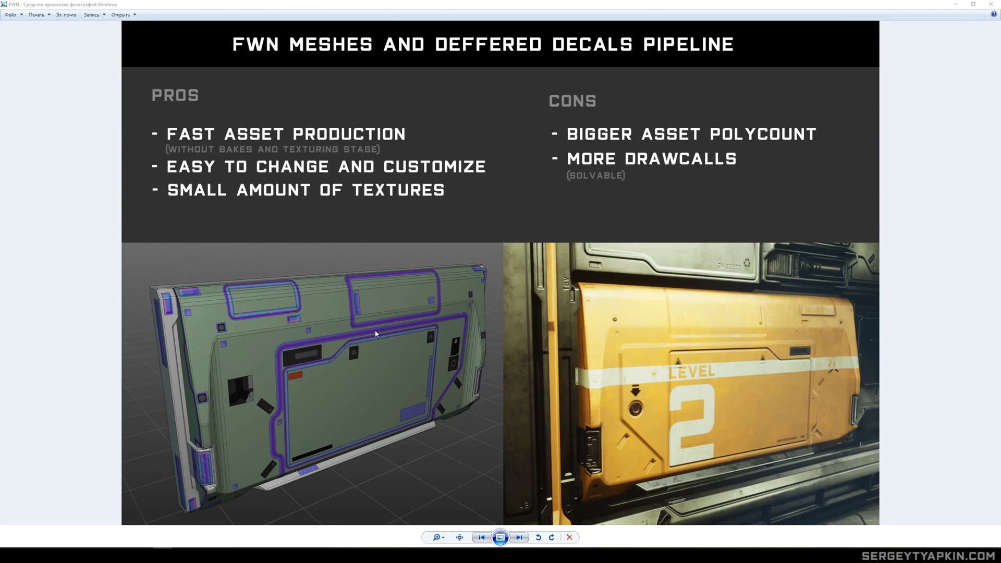
mouse_move(364, 295)
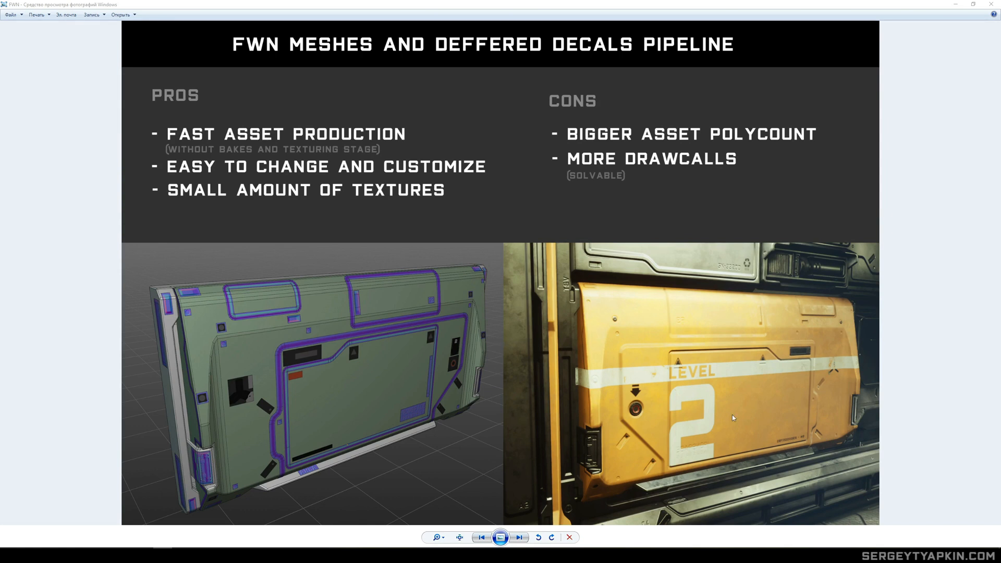
mouse_move(646, 382)
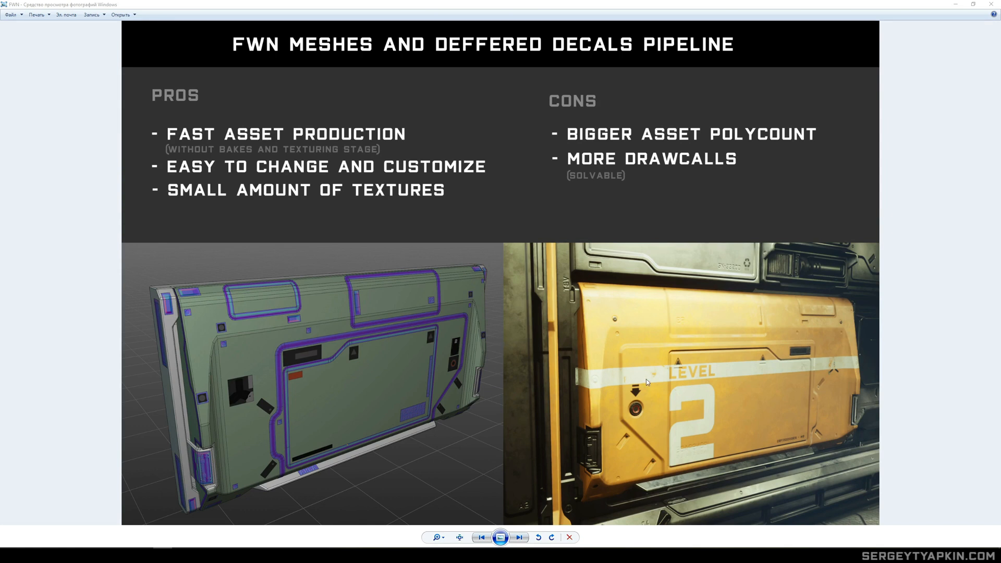
mouse_move(589, 320)
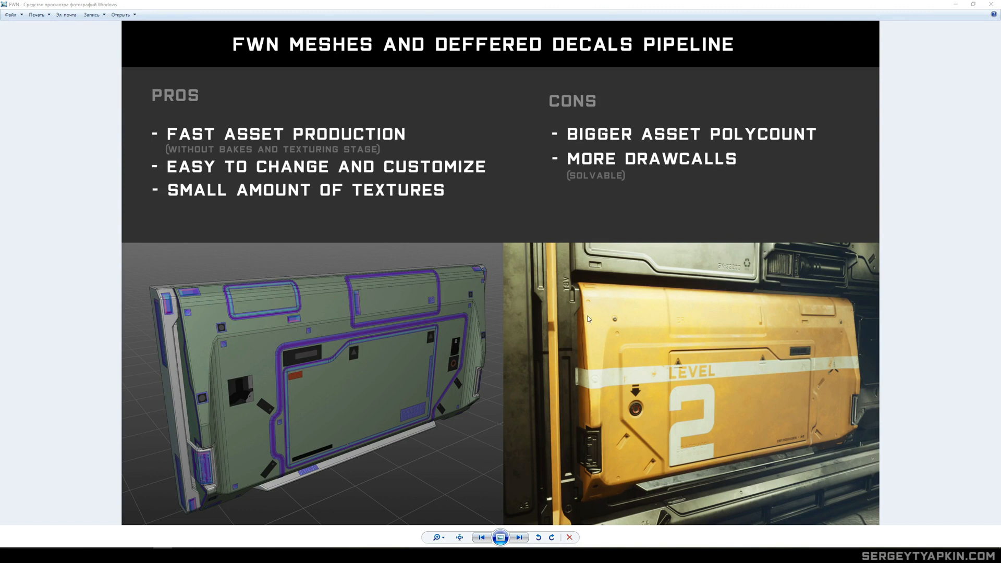
mouse_move(593, 312)
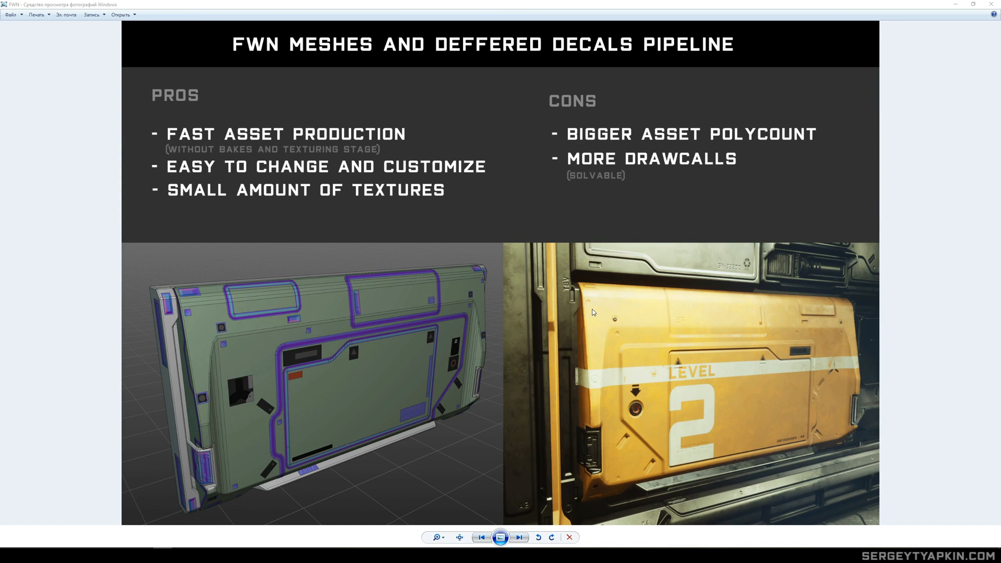
mouse_move(524, 299)
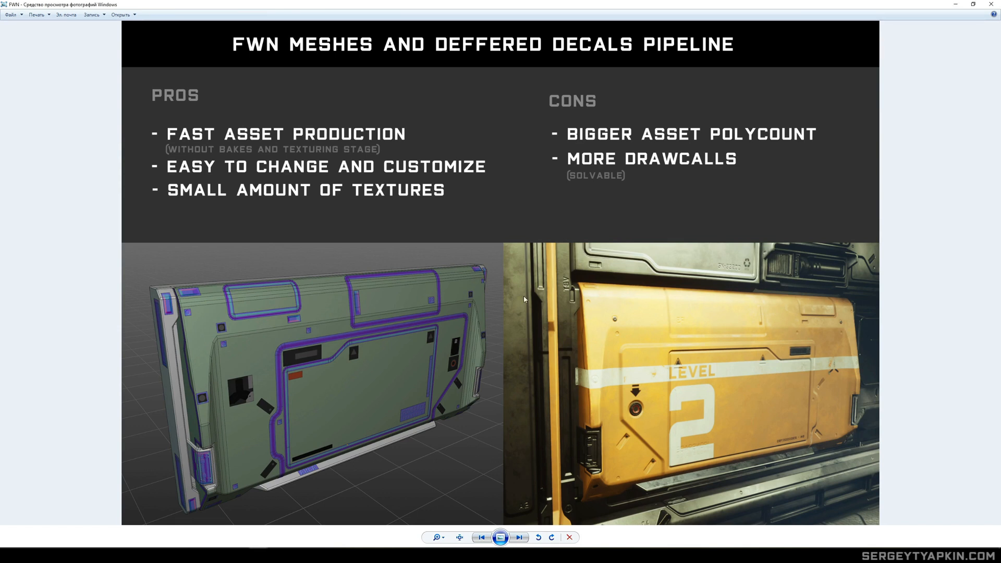
mouse_move(390, 303)
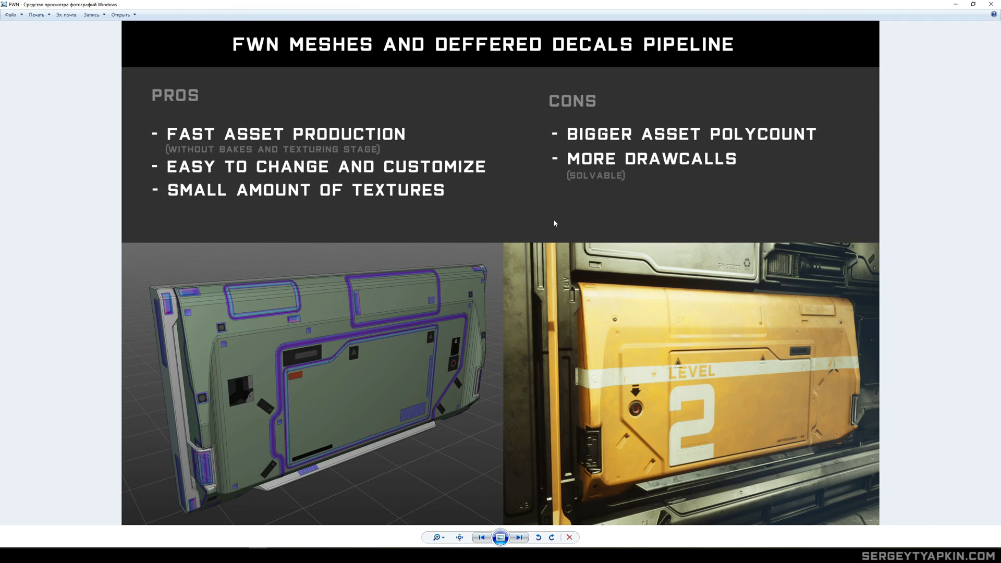
mouse_move(355, 285)
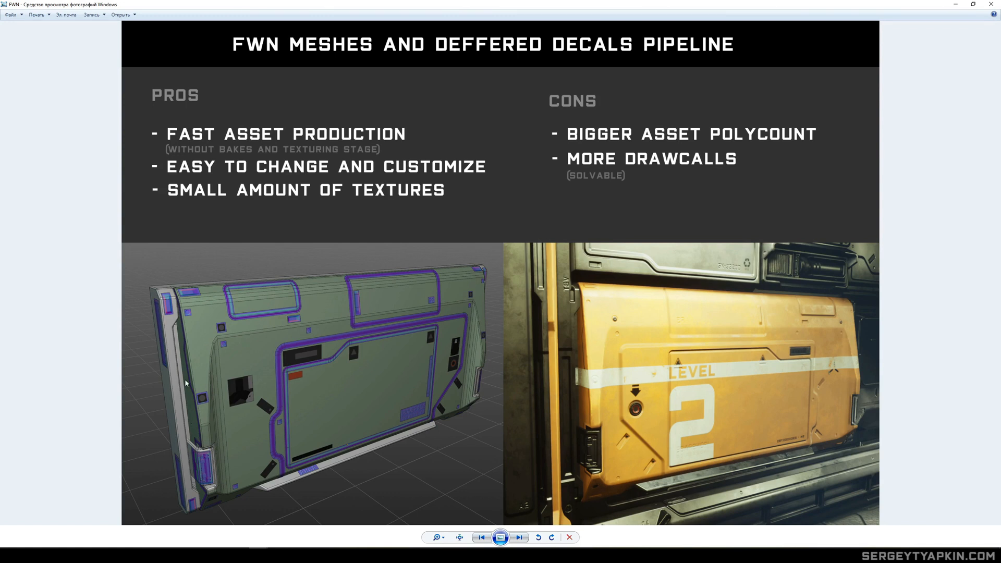
mouse_move(200, 364)
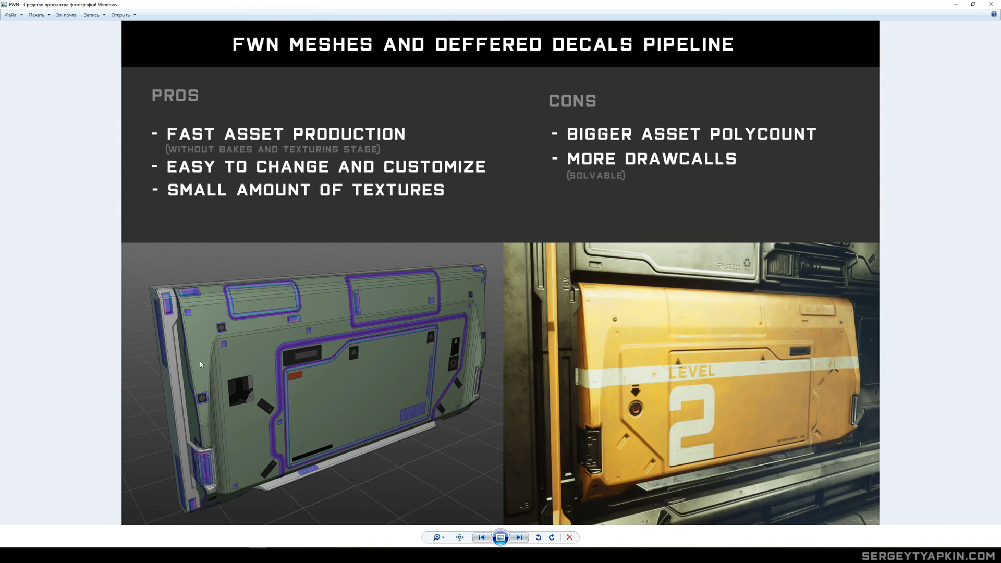
mouse_move(487, 353)
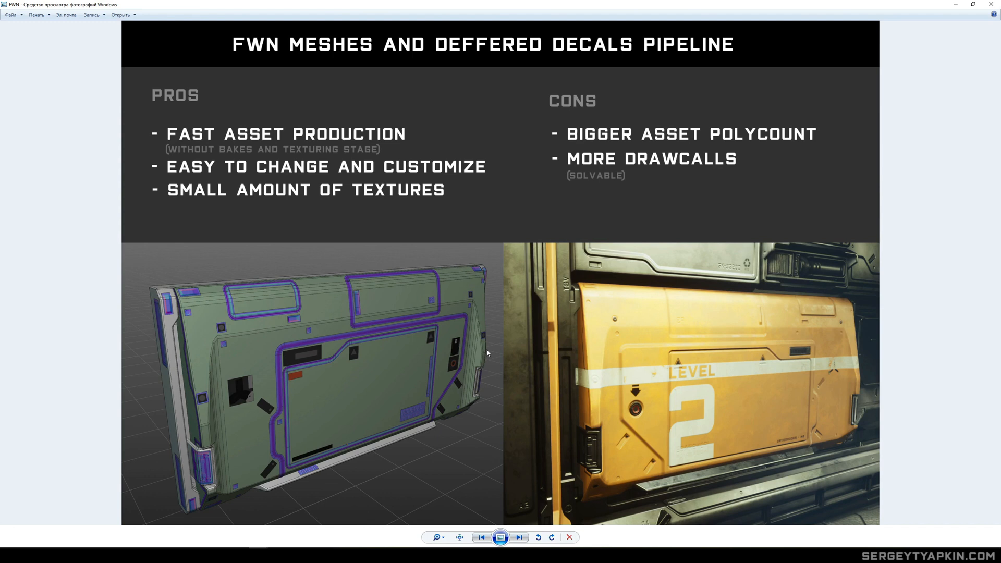
mouse_move(483, 355)
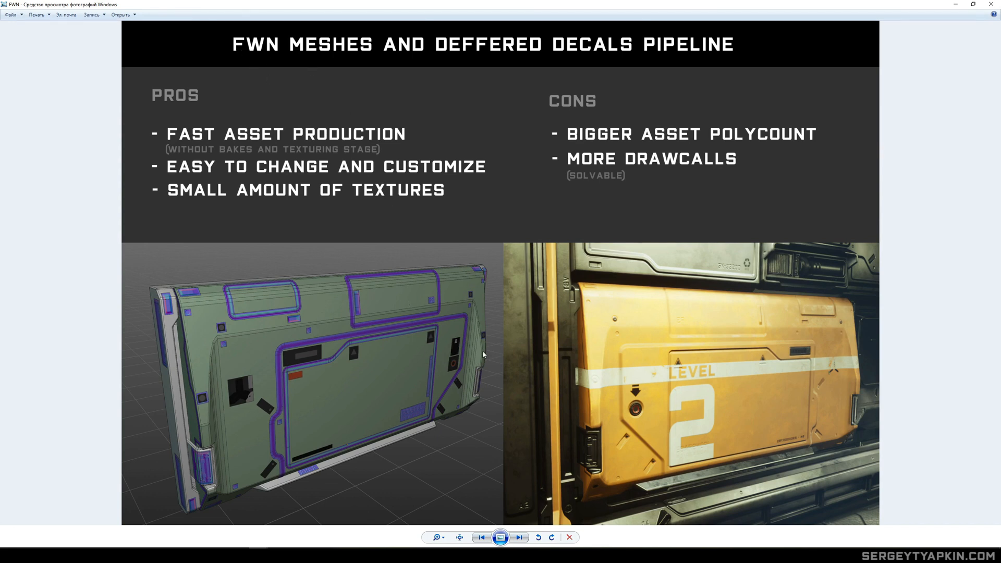
mouse_move(539, 326)
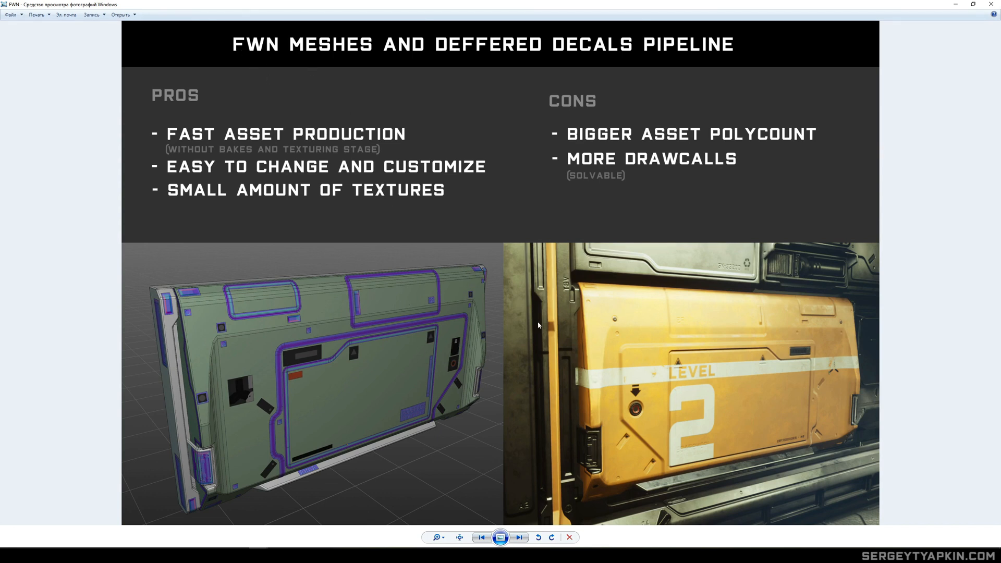
mouse_move(400, 281)
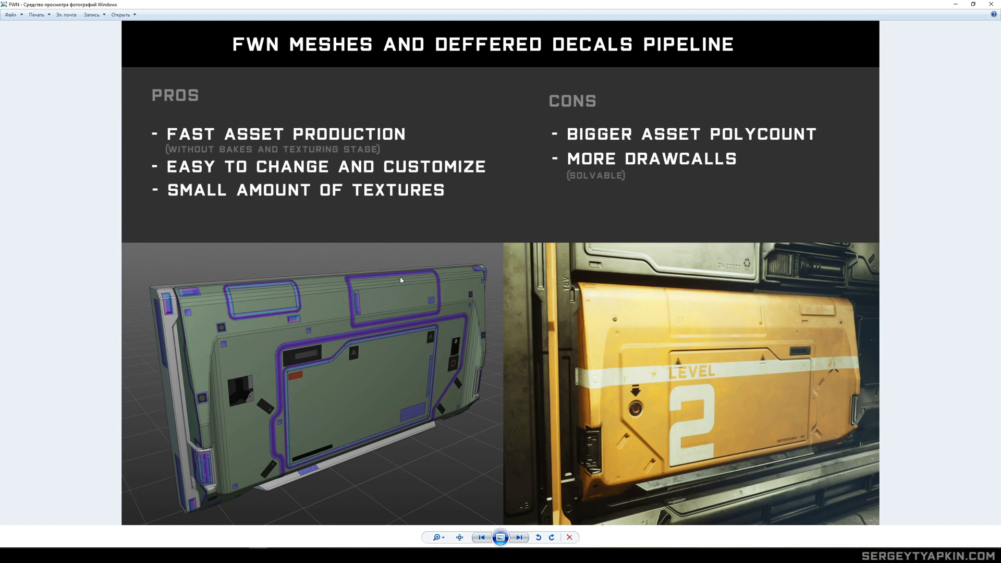
mouse_move(409, 282)
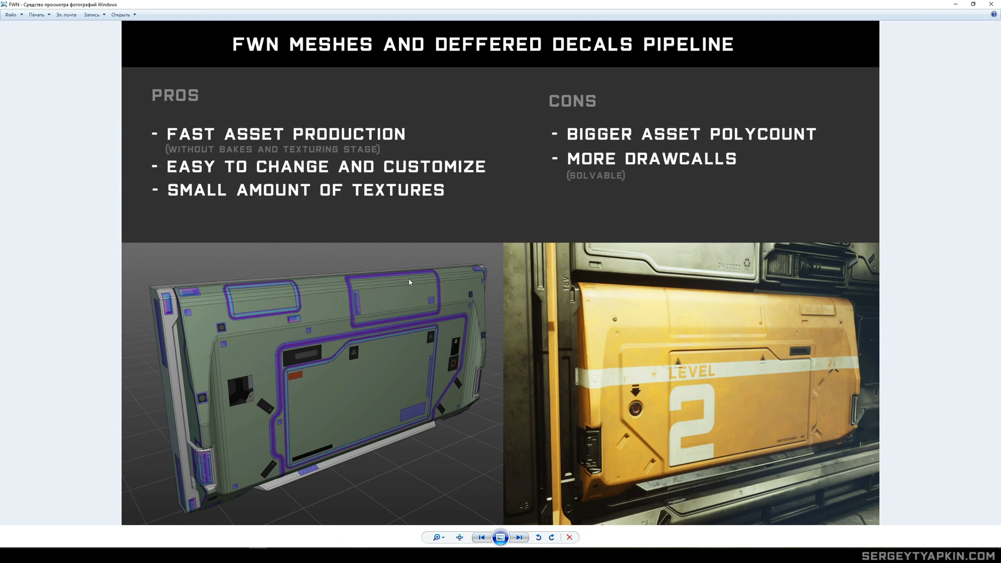
mouse_move(572, 300)
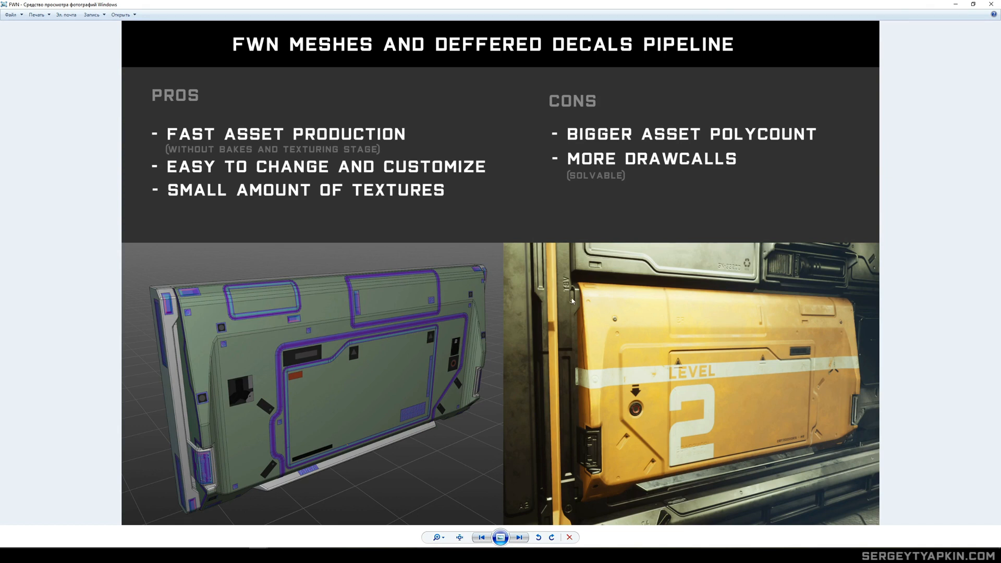
mouse_move(593, 477)
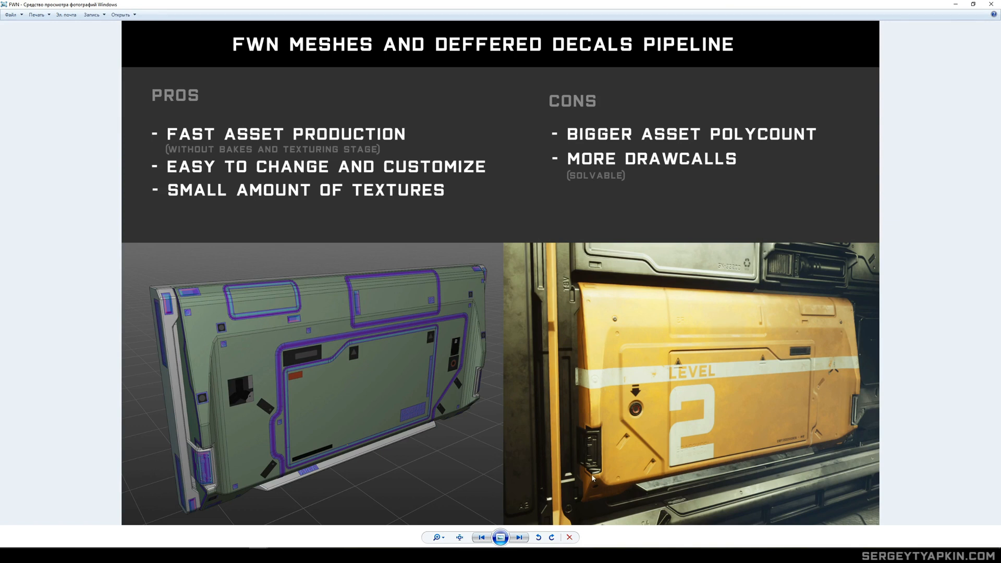
mouse_move(801, 432)
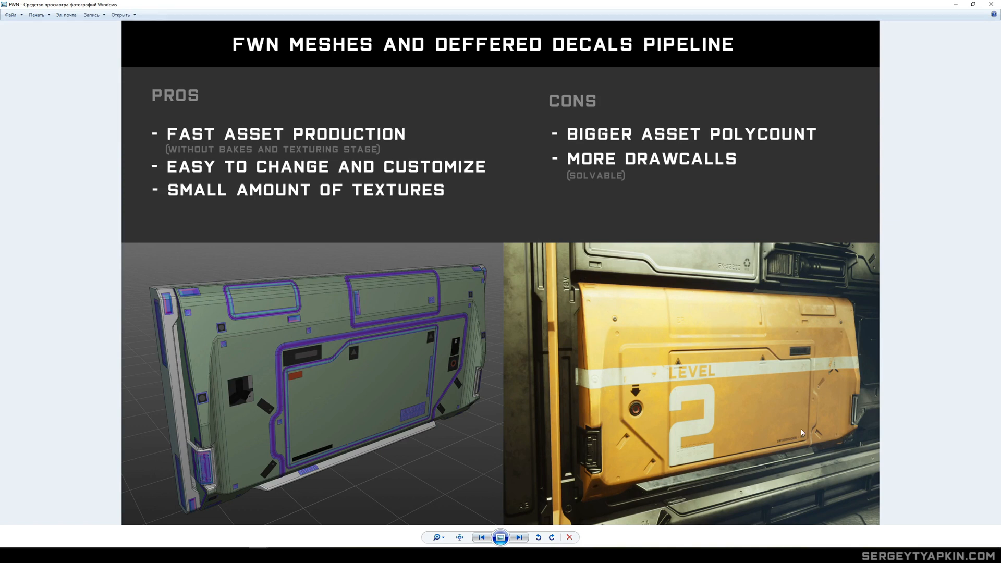
mouse_move(704, 327)
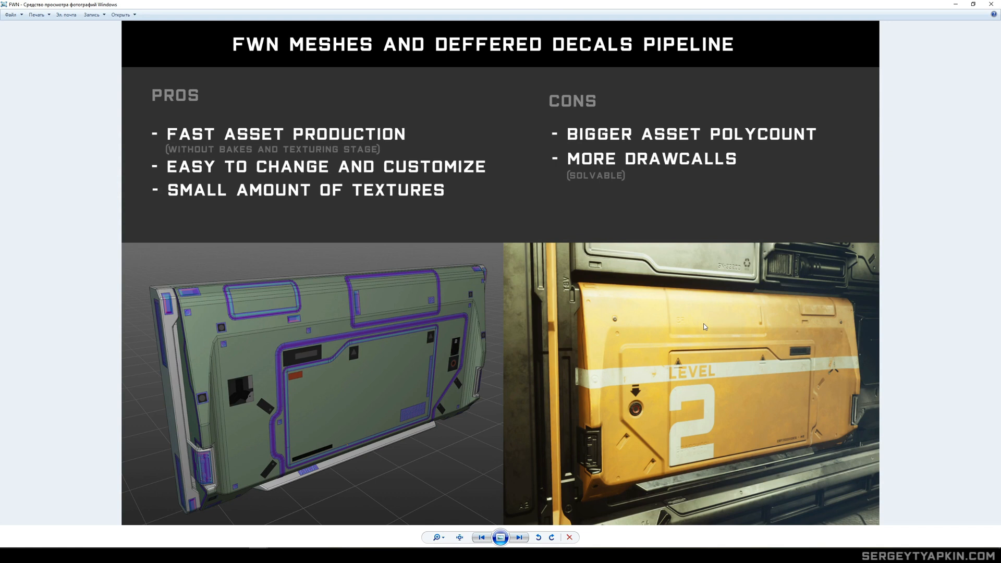
mouse_move(650, 316)
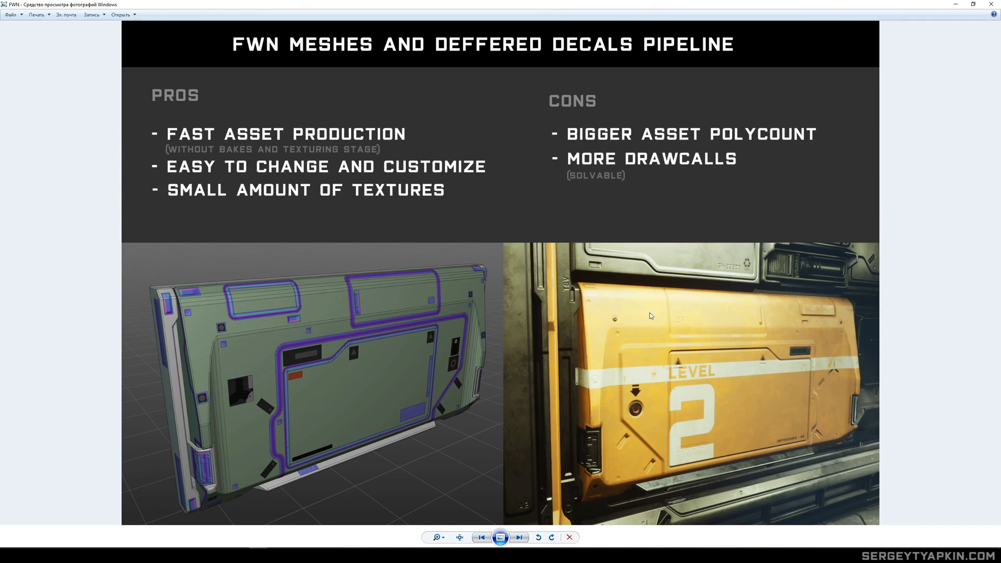
mouse_move(650, 318)
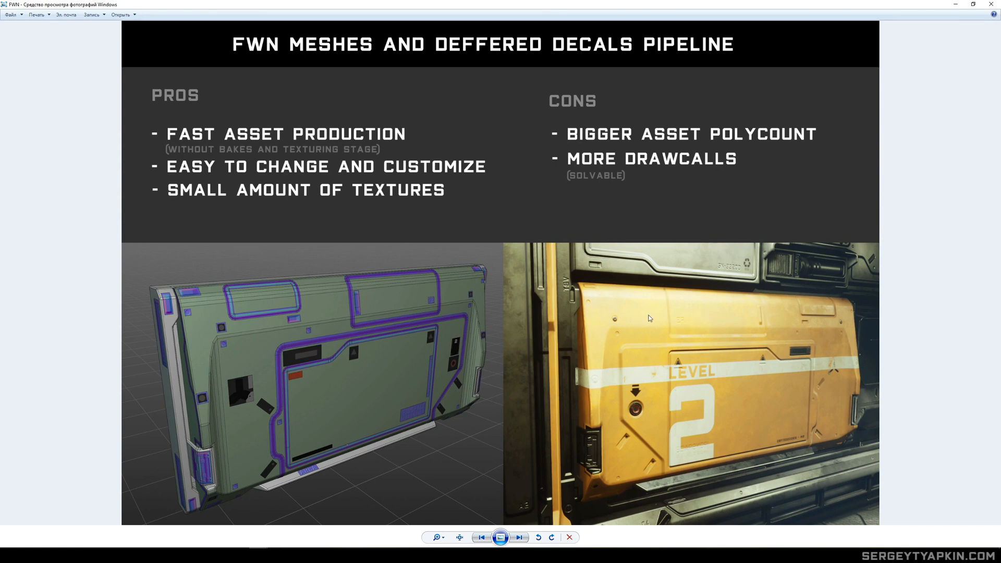
mouse_move(661, 332)
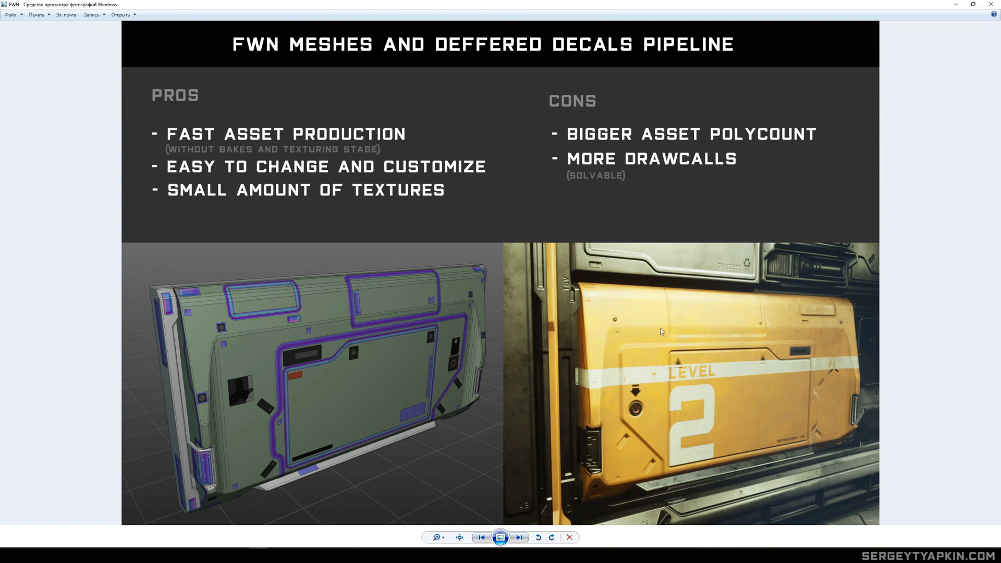
mouse_move(662, 327)
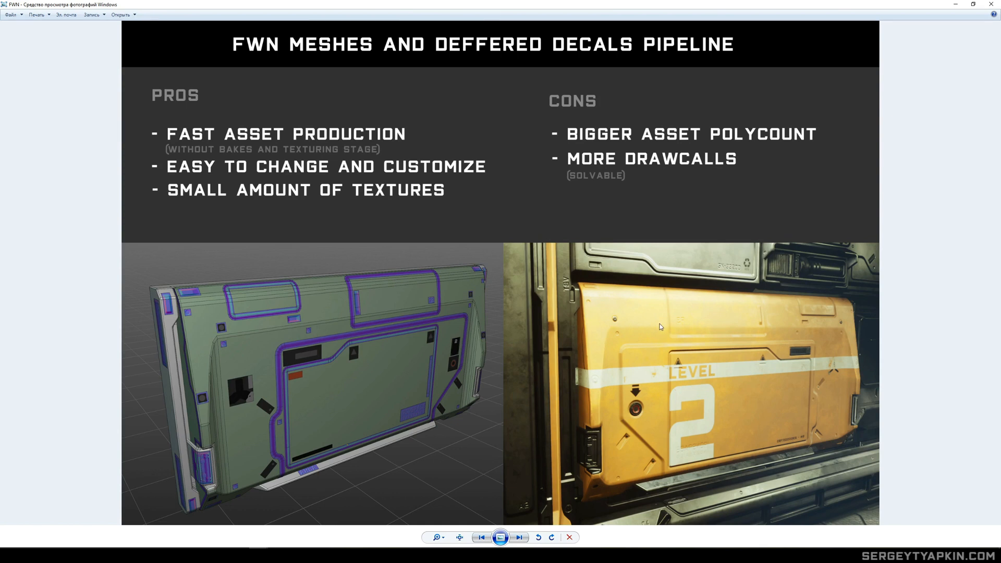
mouse_move(696, 316)
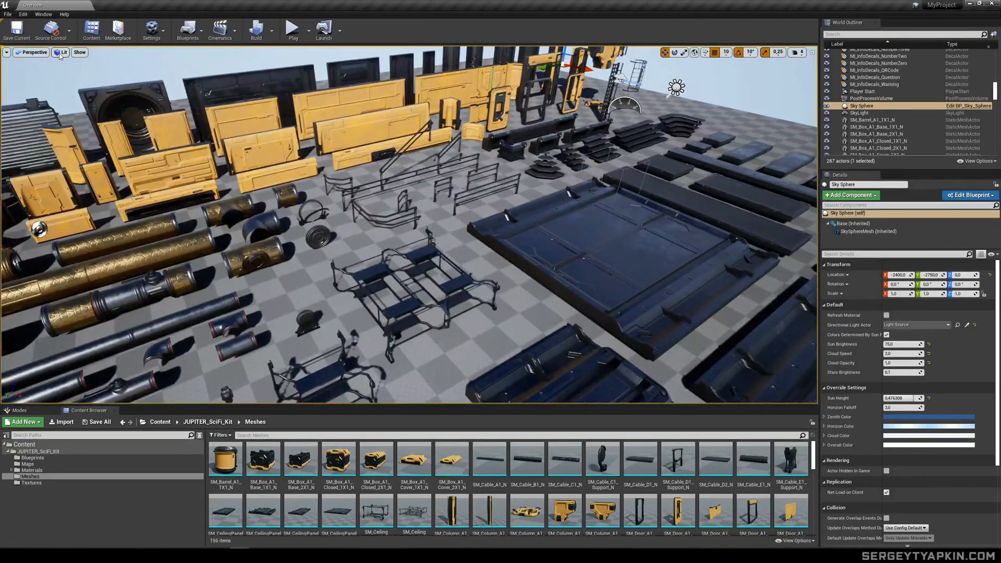
View player collision, return the viewport to Lit, and filter the Meshes folder by 'x2'
click(64, 52)
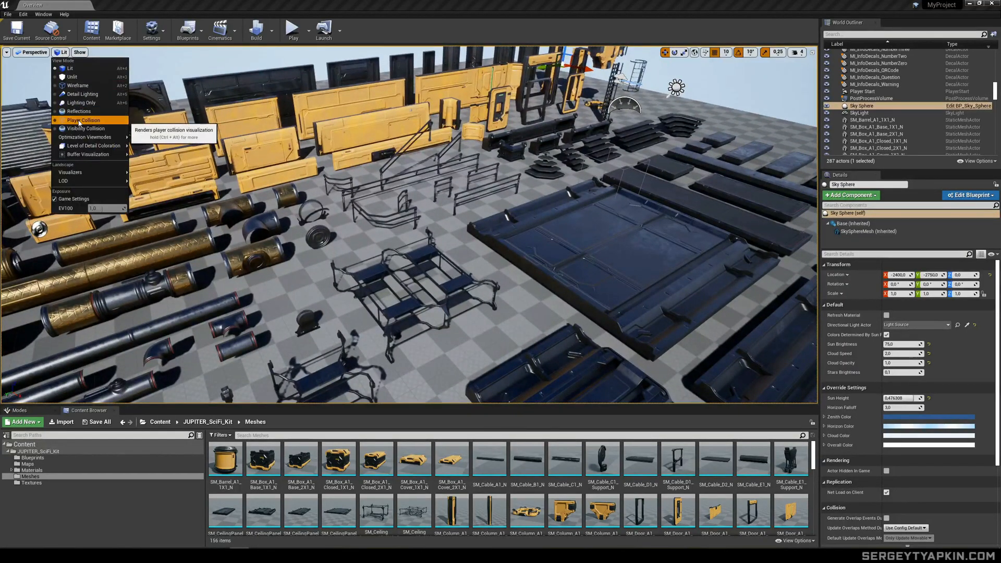
click(83, 120)
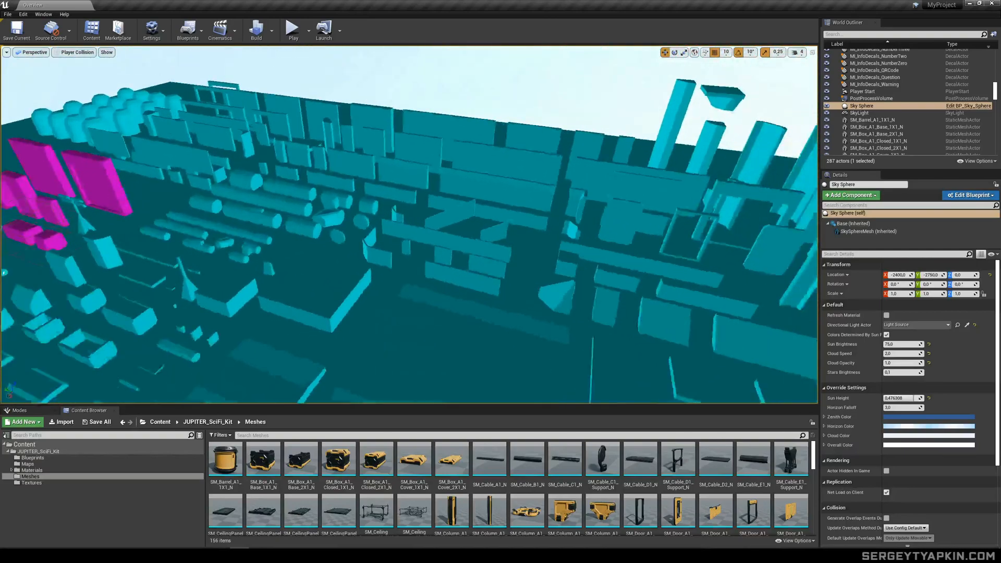
click(665, 52)
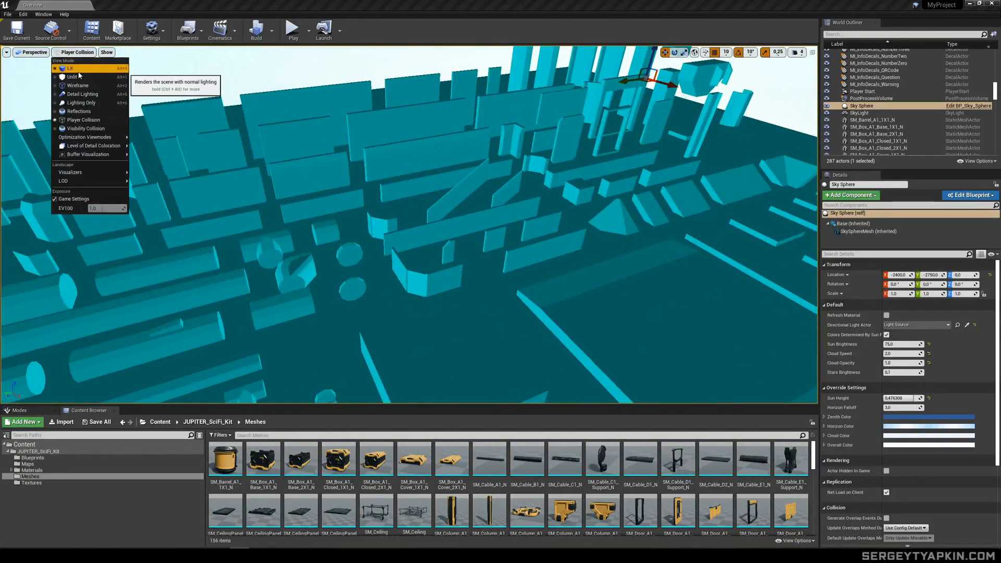
click(69, 68)
text(4)
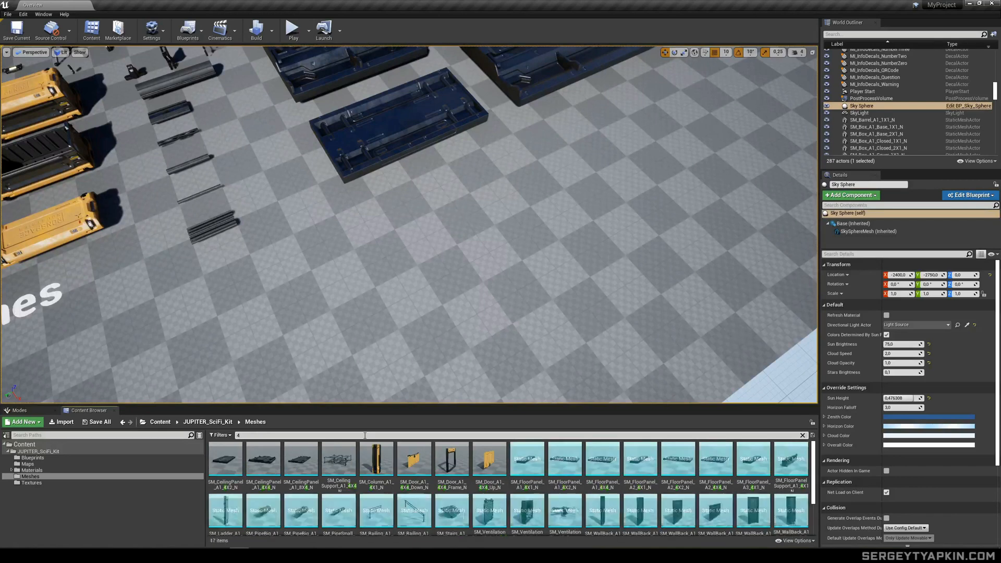
text(x2)
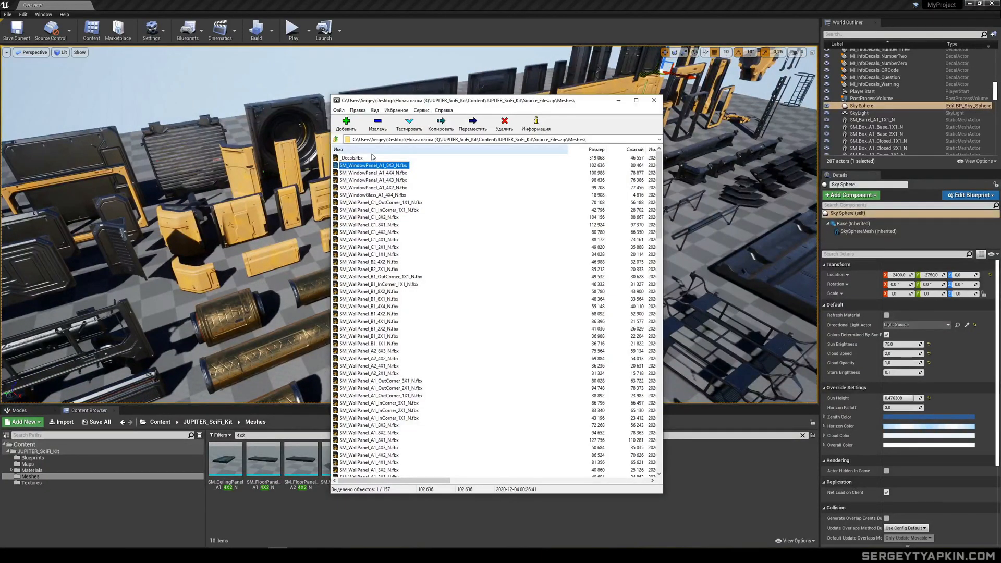
Browse the archive's Meshes folder and select a wall panel FBX file
click(374, 172)
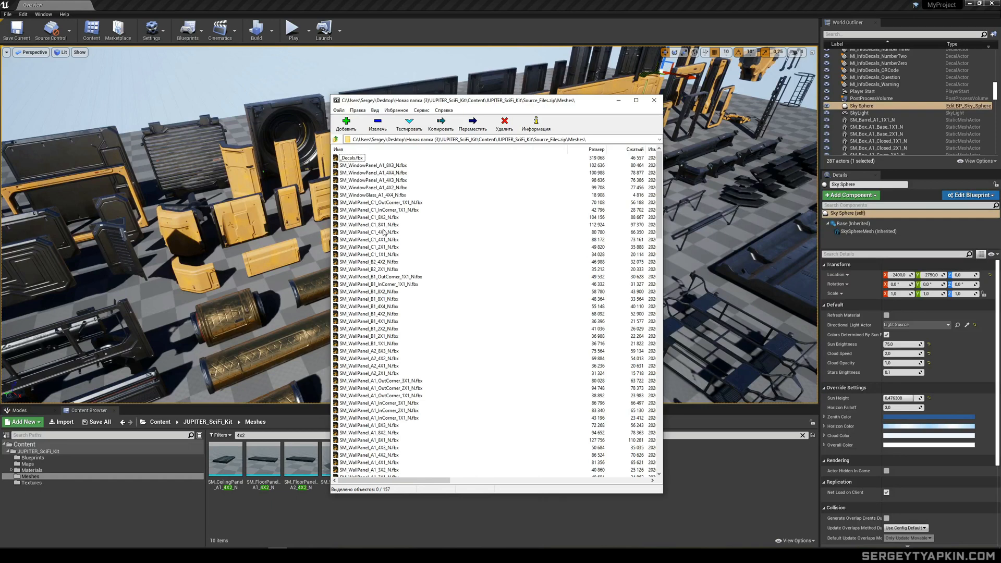
click(369, 210)
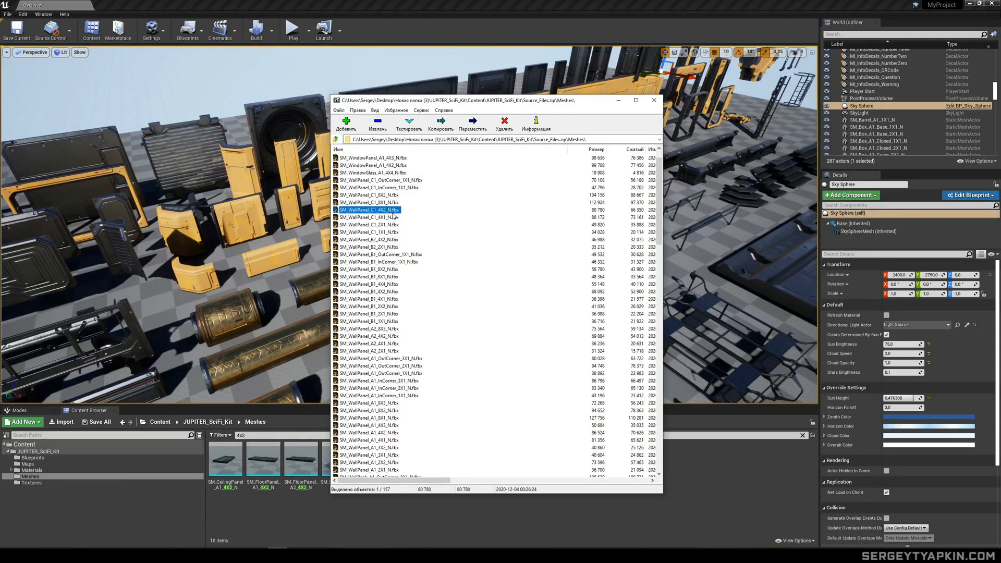
scroll(down, 3)
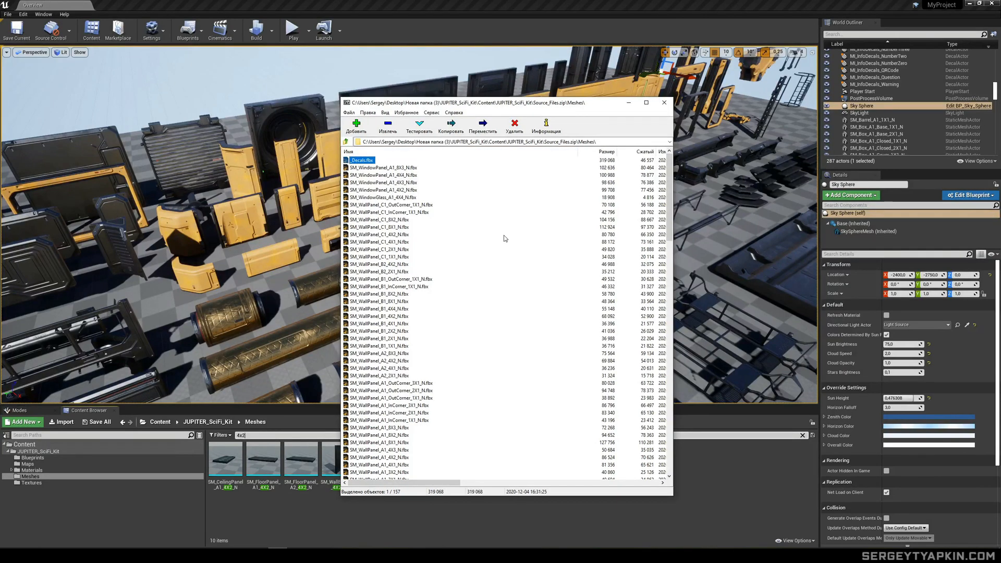
mouse_move(437, 206)
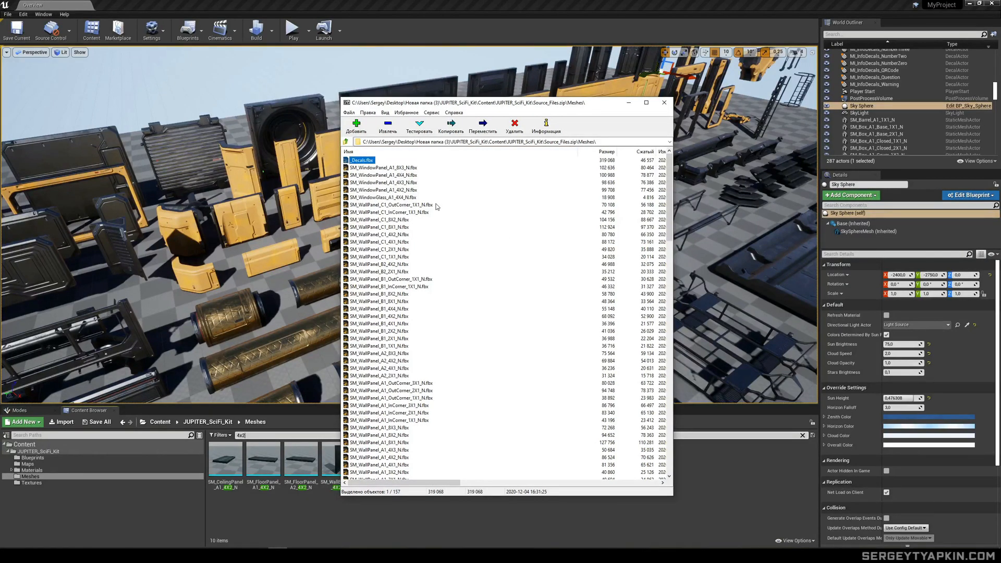
mouse_move(376, 174)
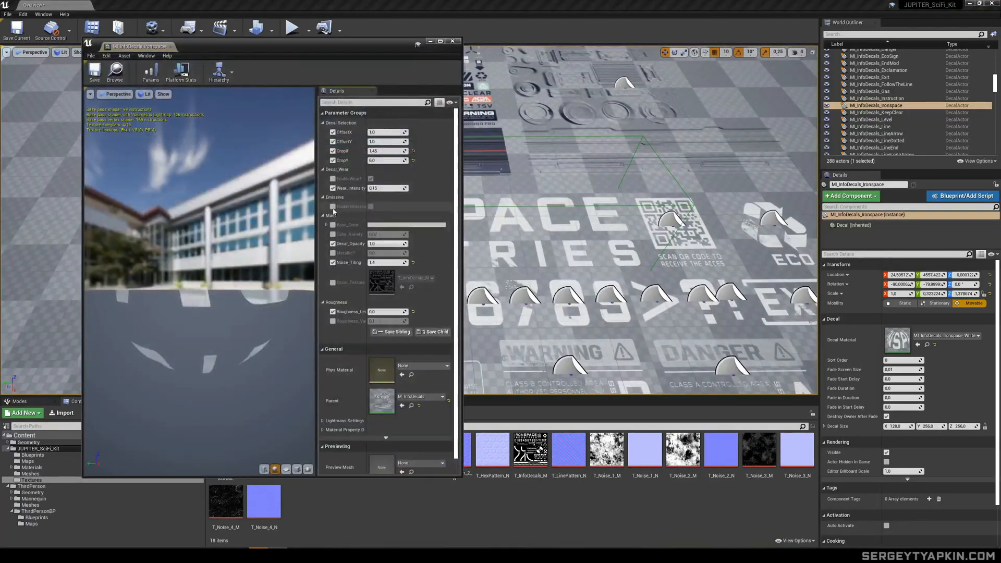
Enable emission with a light blue glow colour and set Wear_Intensity to 6.578577
click(332, 206)
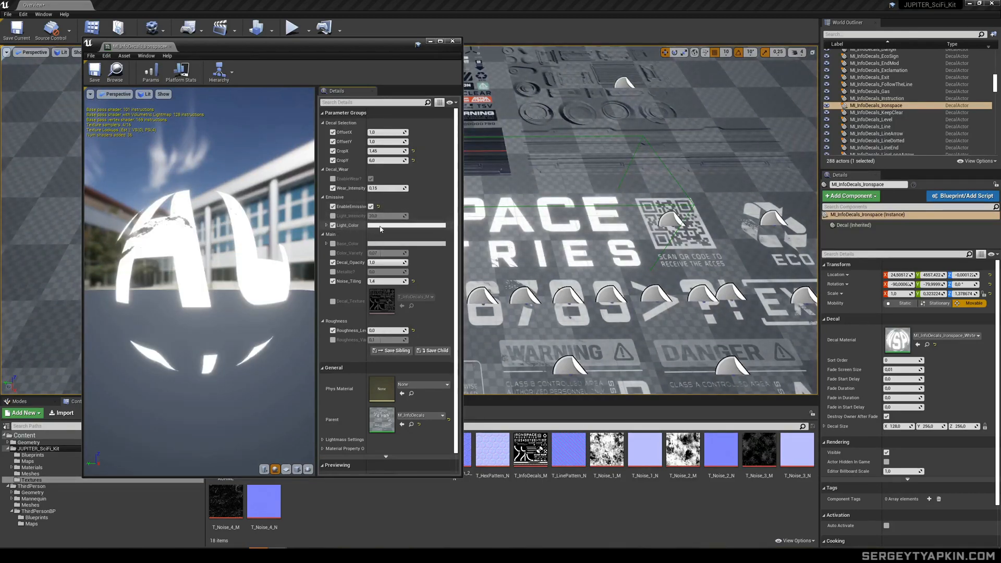
click(407, 225)
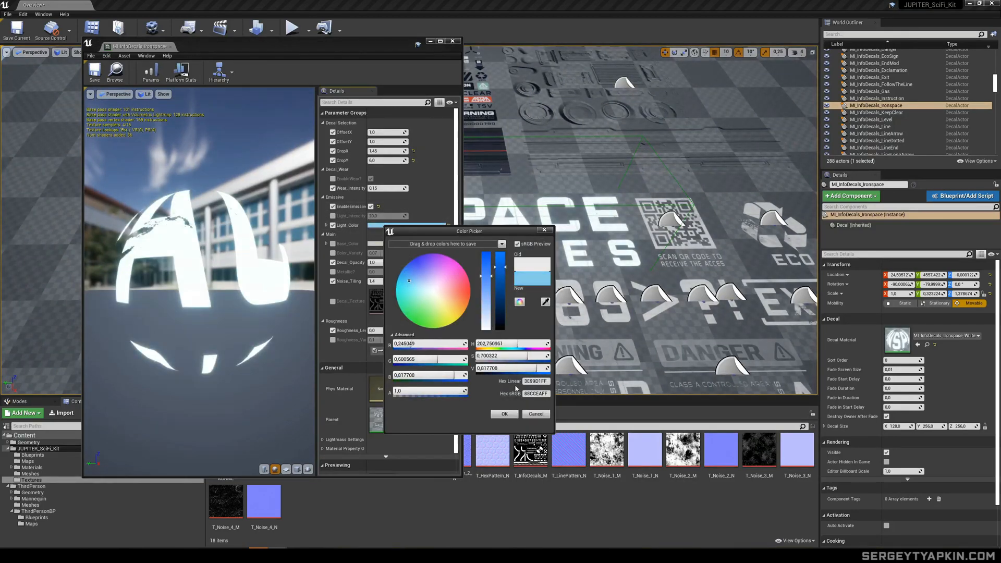
click(503, 414)
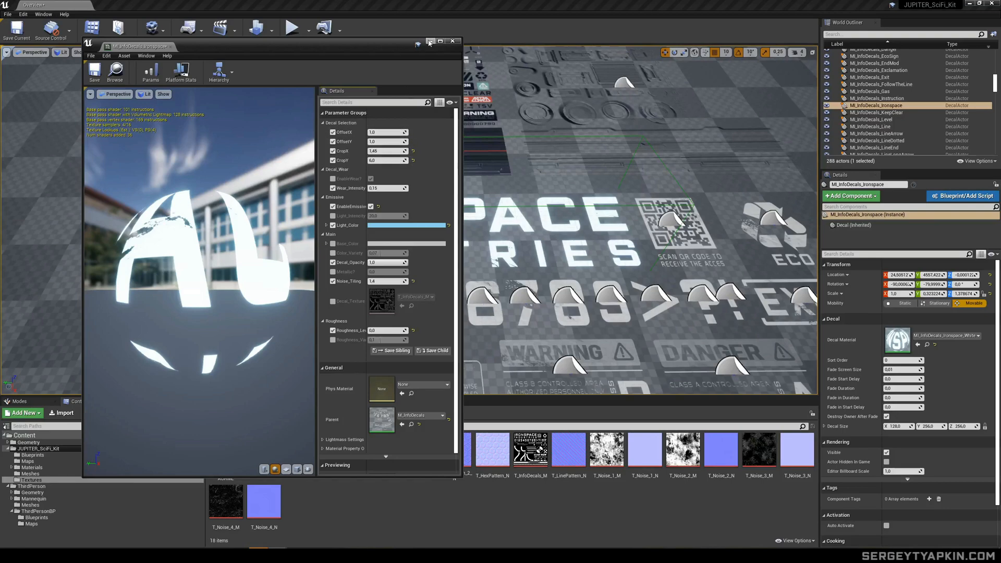
click(452, 40)
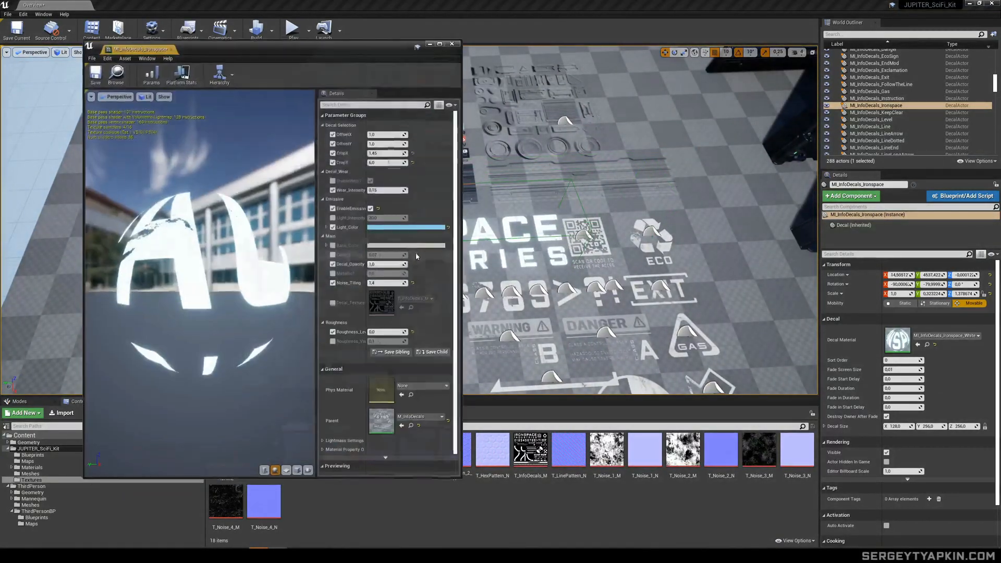
text(6.578577)
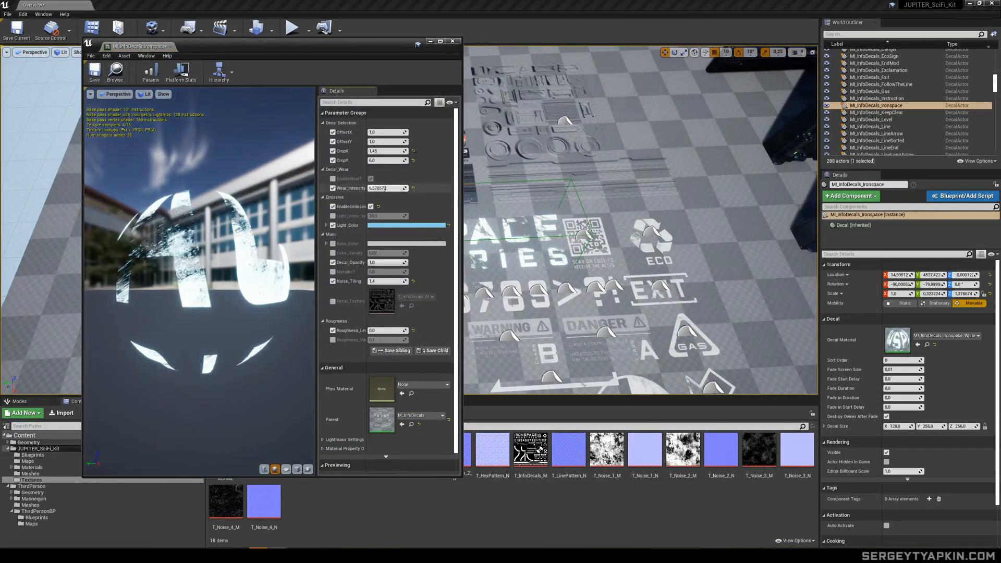
click(453, 41)
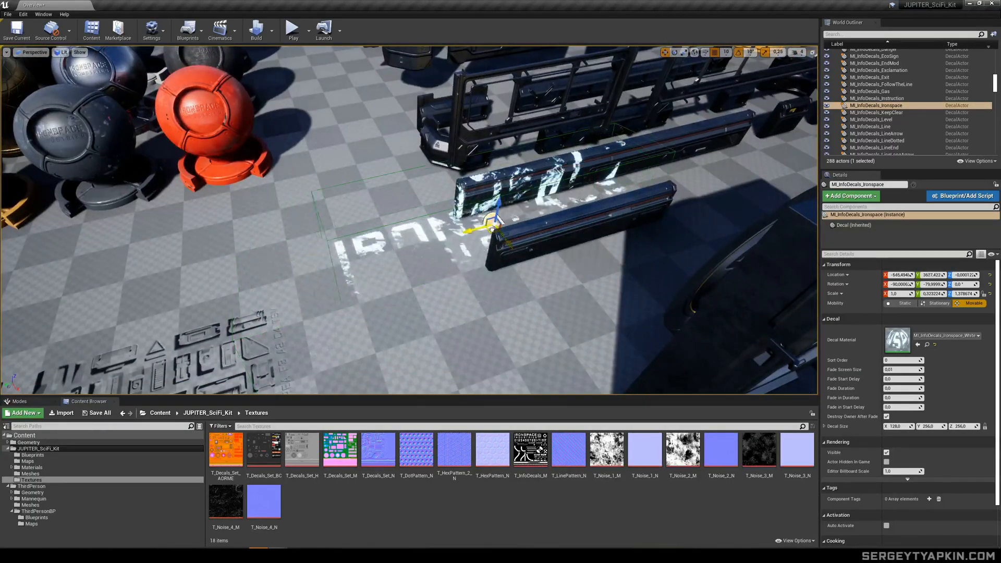
Move the glowing Ironspace decal over the nearby props
drag(491, 224, 632, 246)
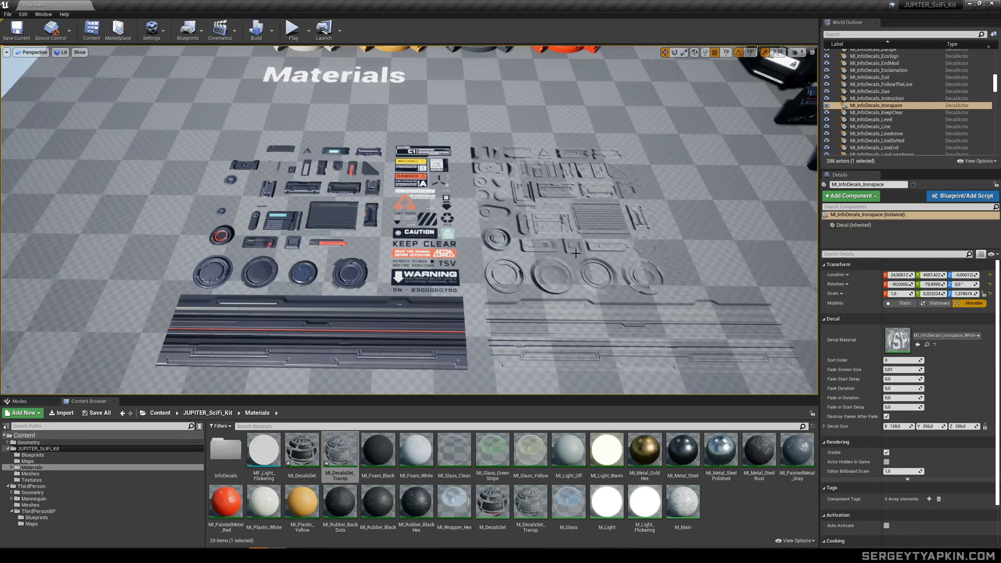
mouse_move(449, 333)
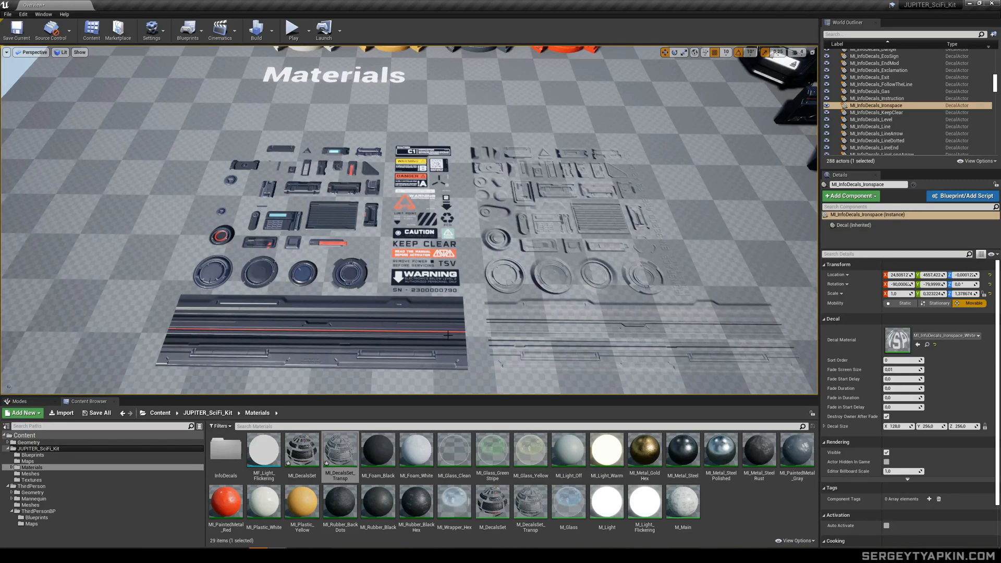
Turn off Enable_POM on MI_DecalSet_Transp and close its editor
double_click(340, 449)
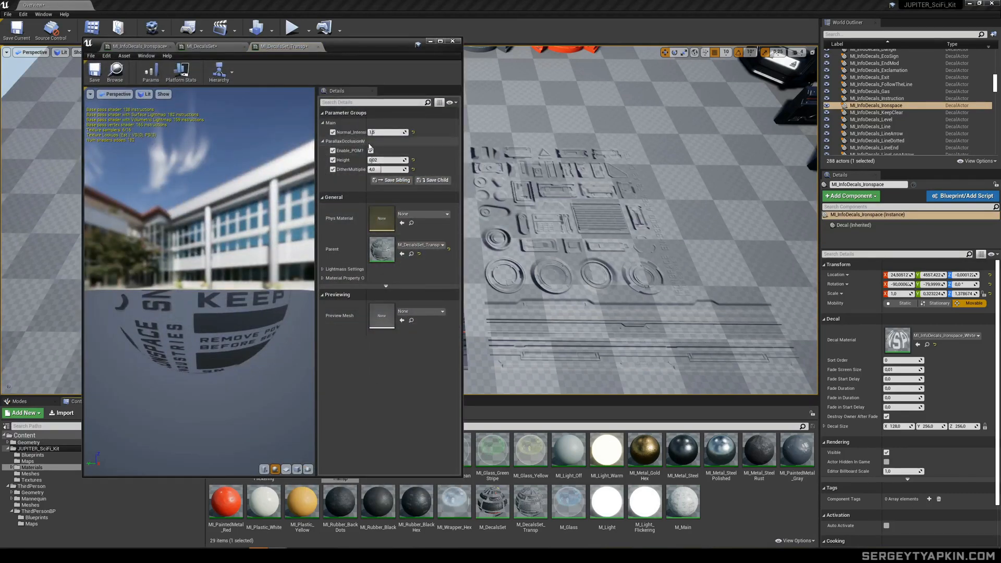
click(331, 150)
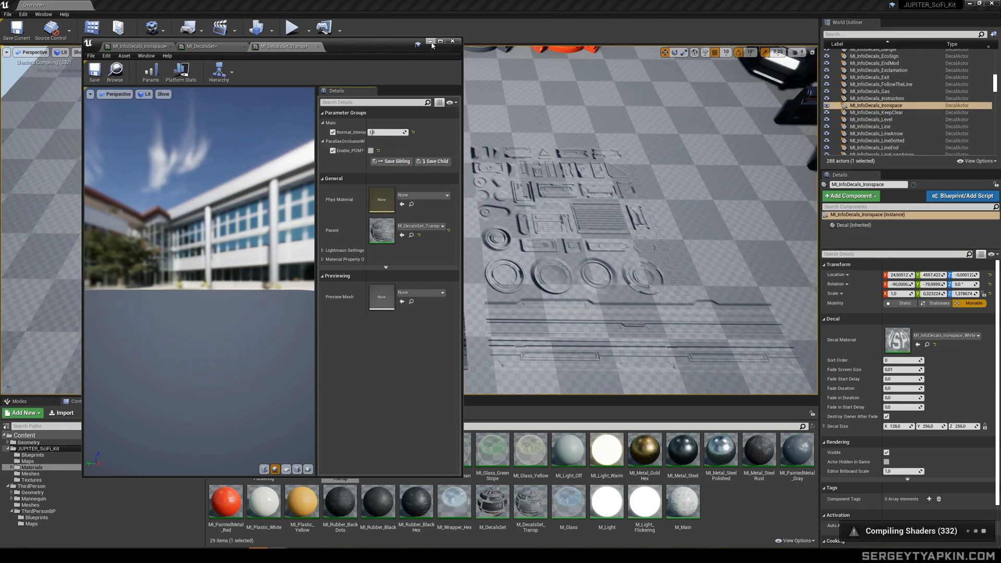
click(452, 41)
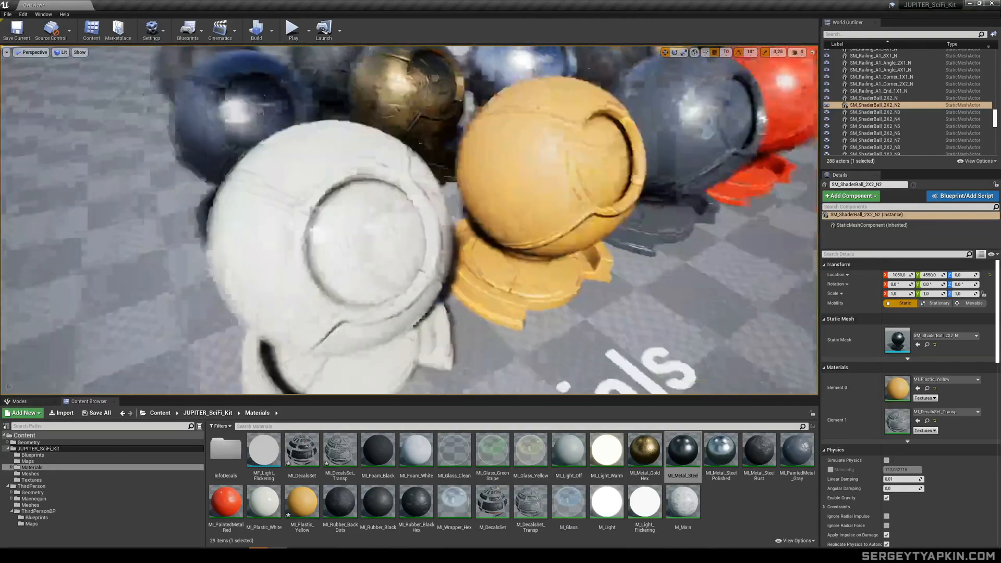
Inspect MI_Plastic_Yellow, then open MI_Glass_Green_Stripe for editing
double_click(302, 505)
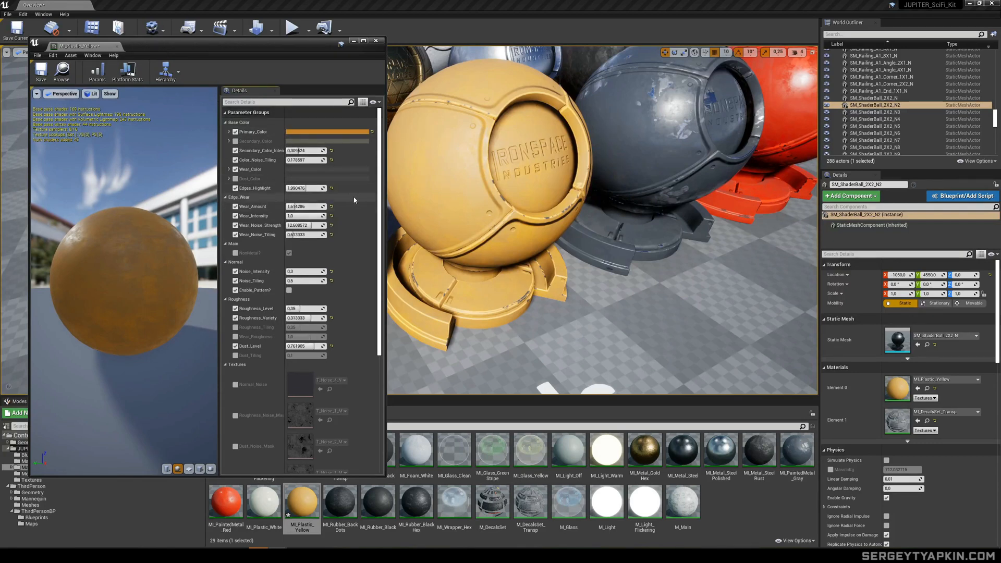
mouse_move(305, 207)
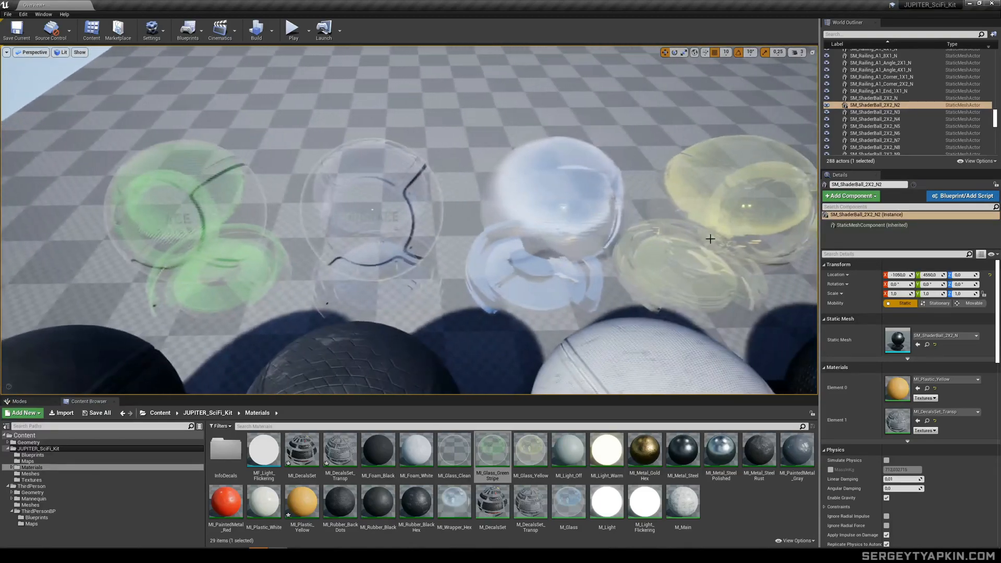
double_click(492, 449)
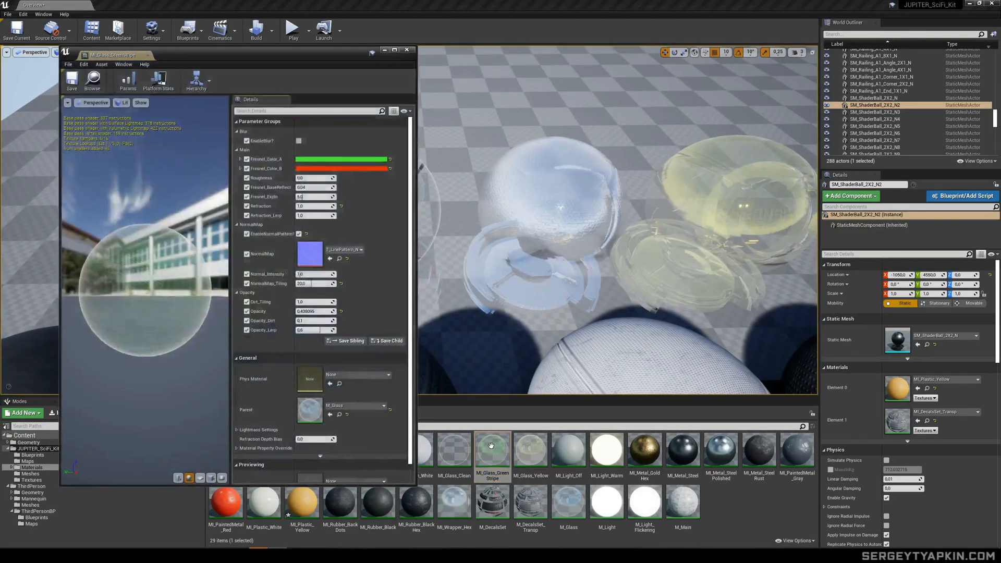
Close the glass material editor and apply MI_Metal_GoldHex to the central wall panel
click(406, 49)
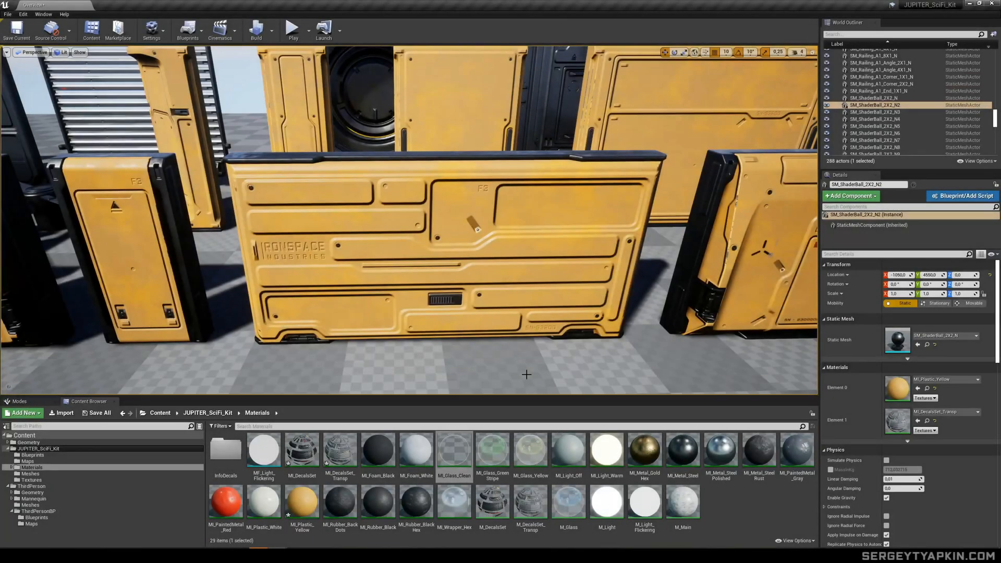
mouse_move(454, 454)
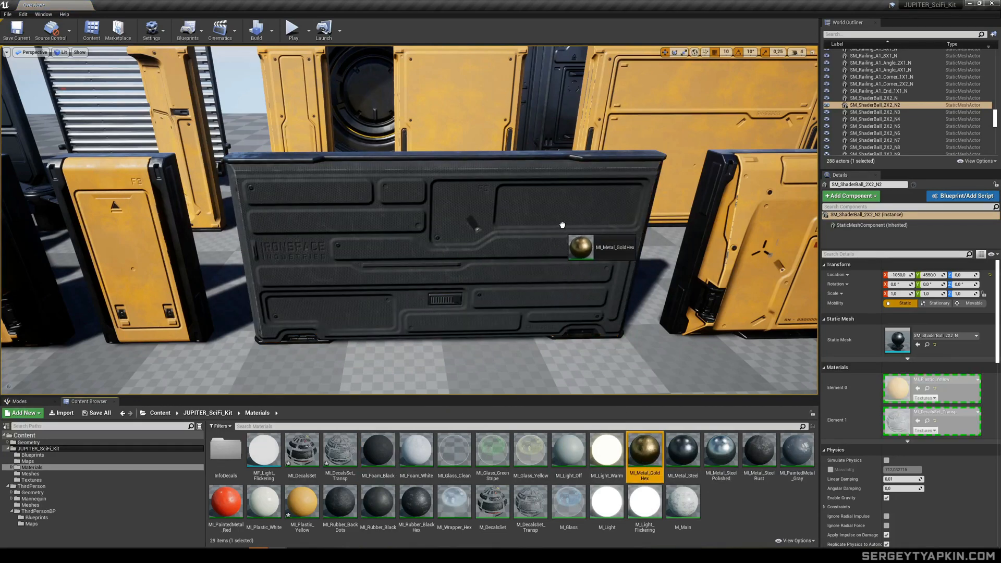
click(226, 507)
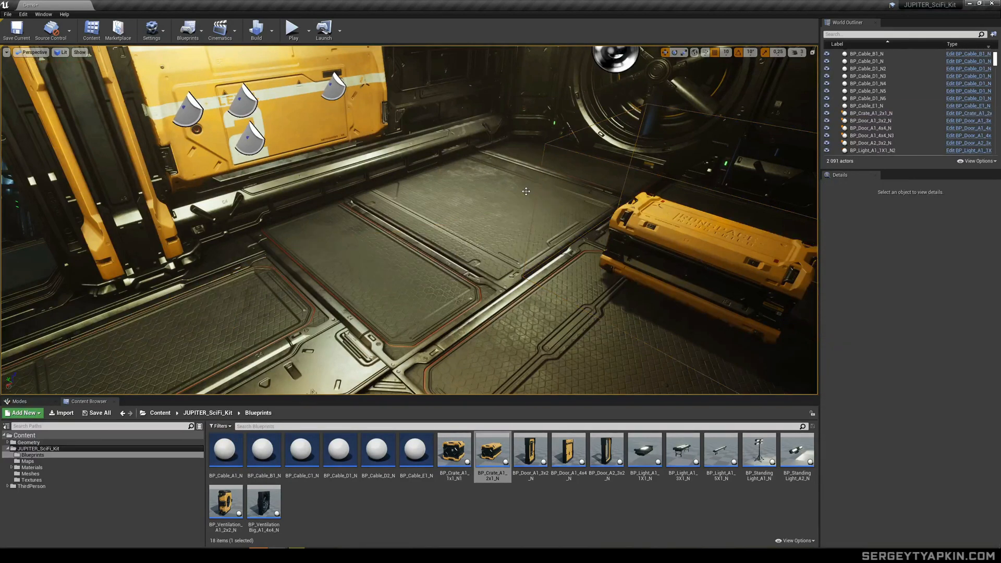
mouse_move(760, 451)
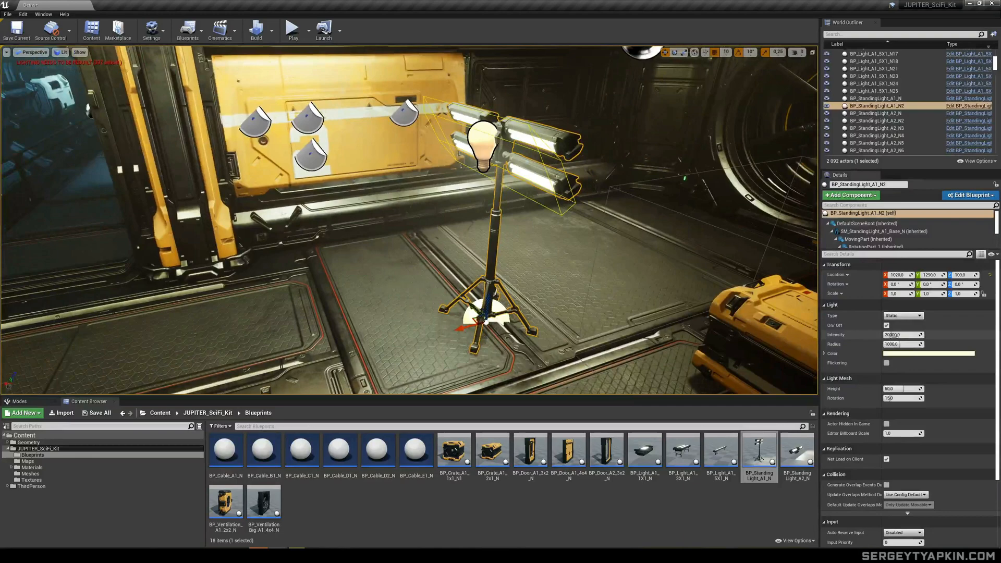
Give BP_StandingLight_A1_N2 a light blue colour and reduce its radius
click(930, 354)
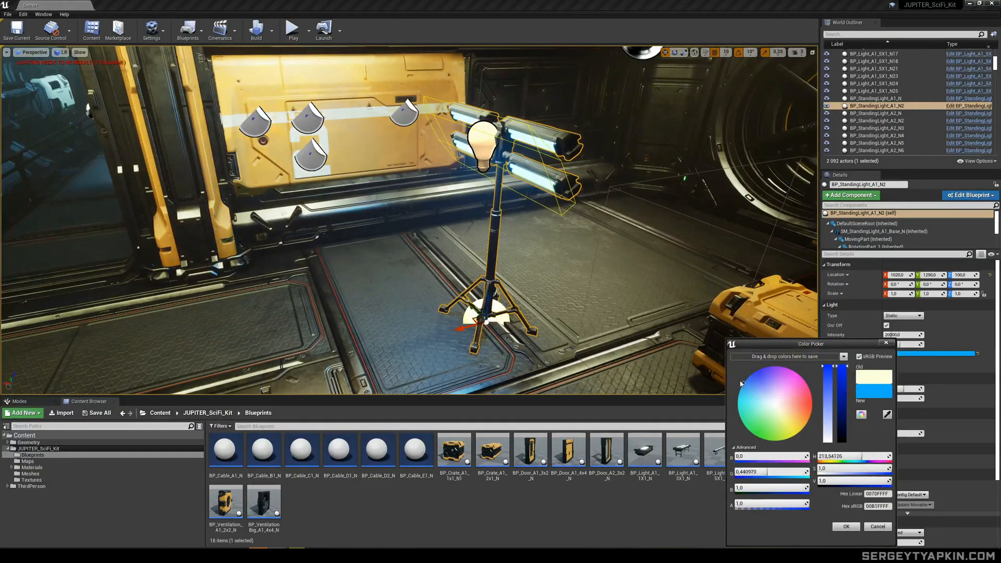
click(846, 526)
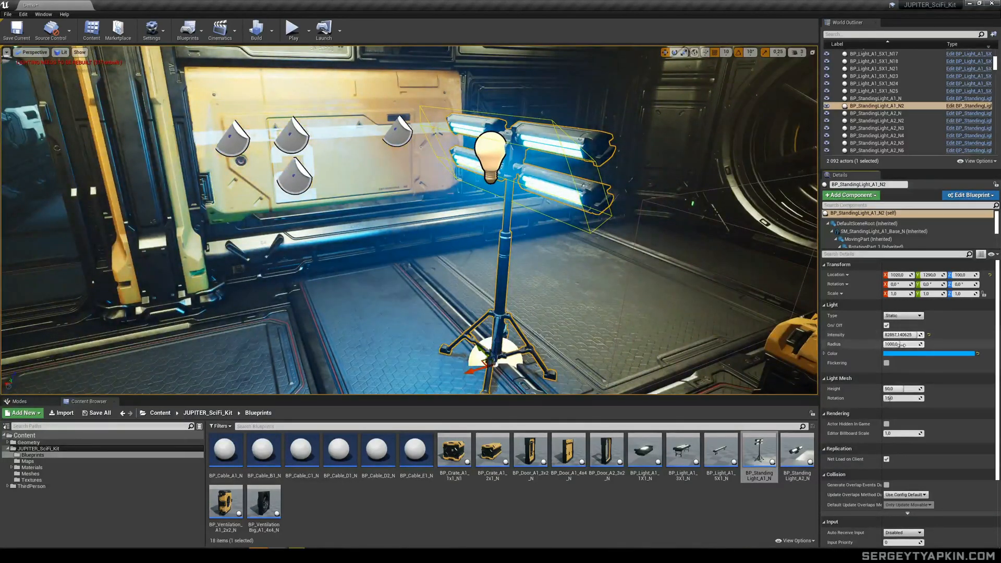
drag(907, 344, 894, 344)
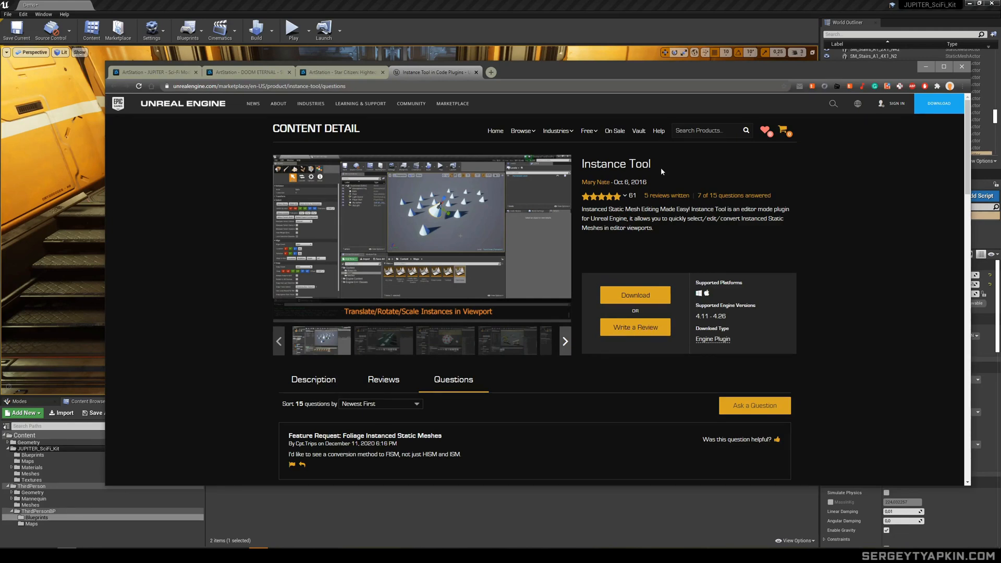
mouse_move(667, 167)
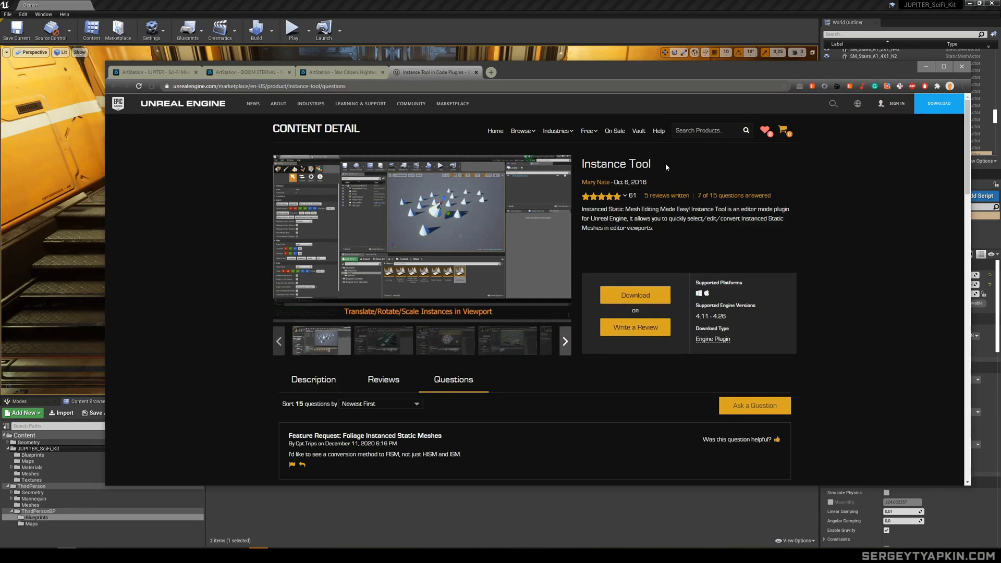